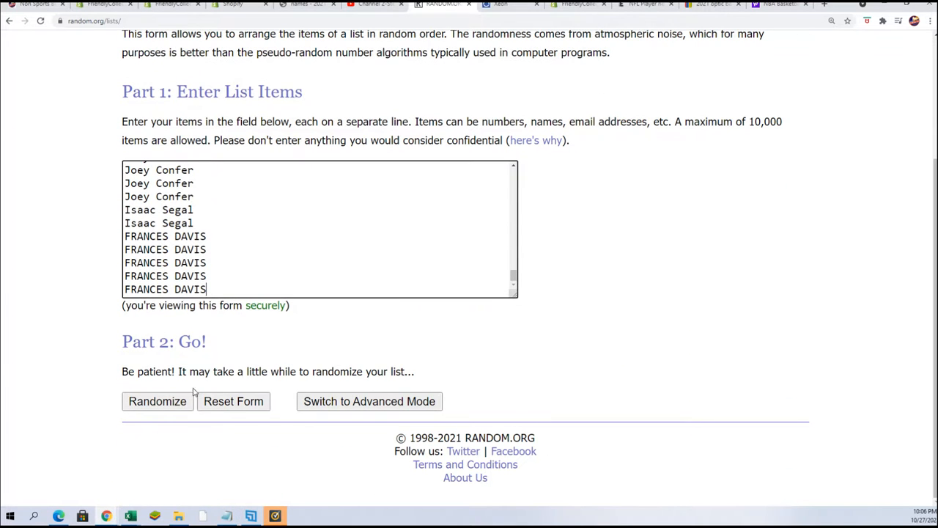
Randomize the 105 owner names and reshuffle them four more times for a fresh order
click(157, 402)
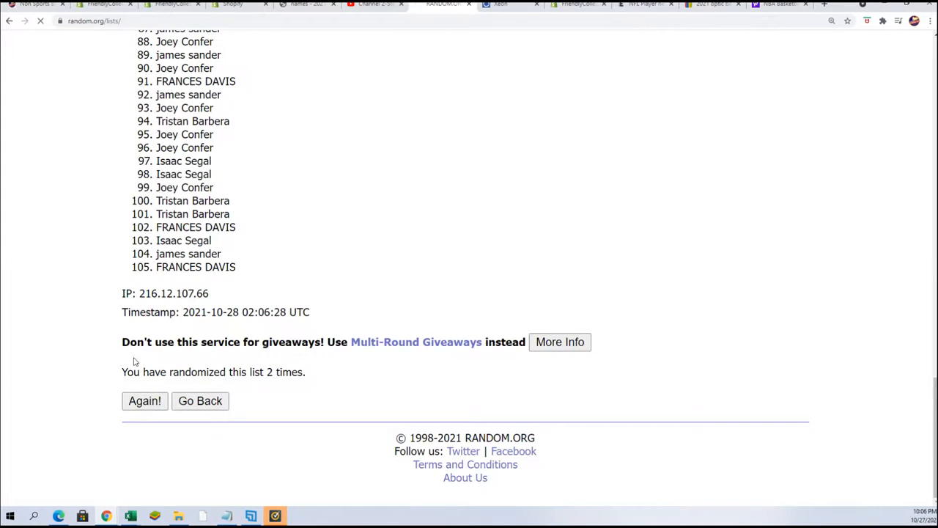
click(143, 401)
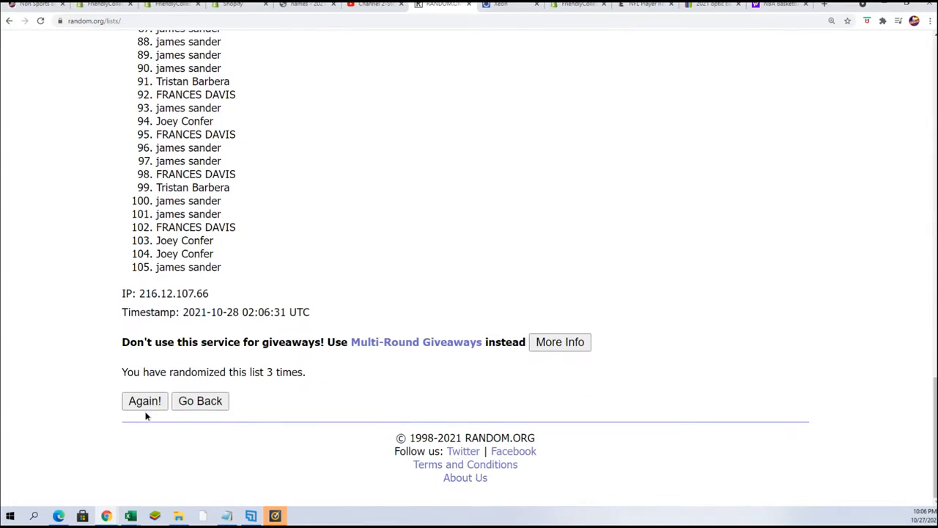
click(143, 402)
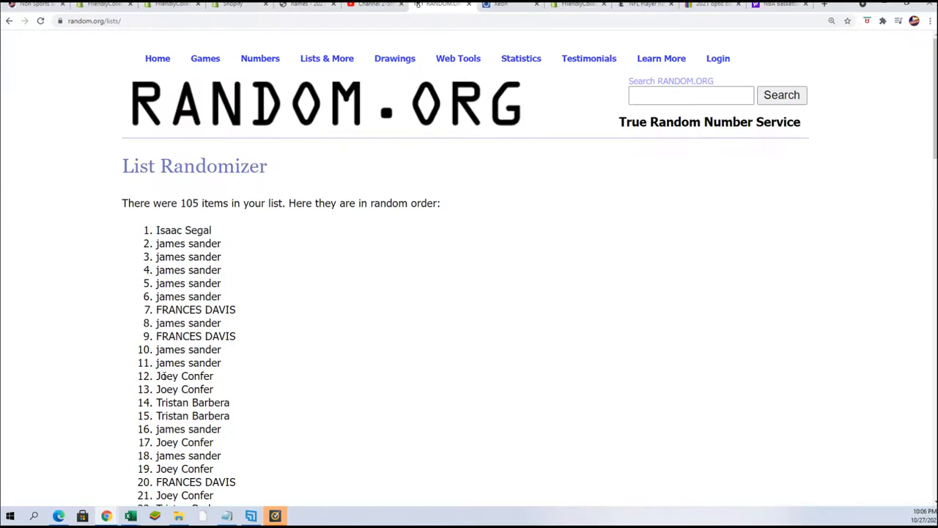
scroll(down, 3)
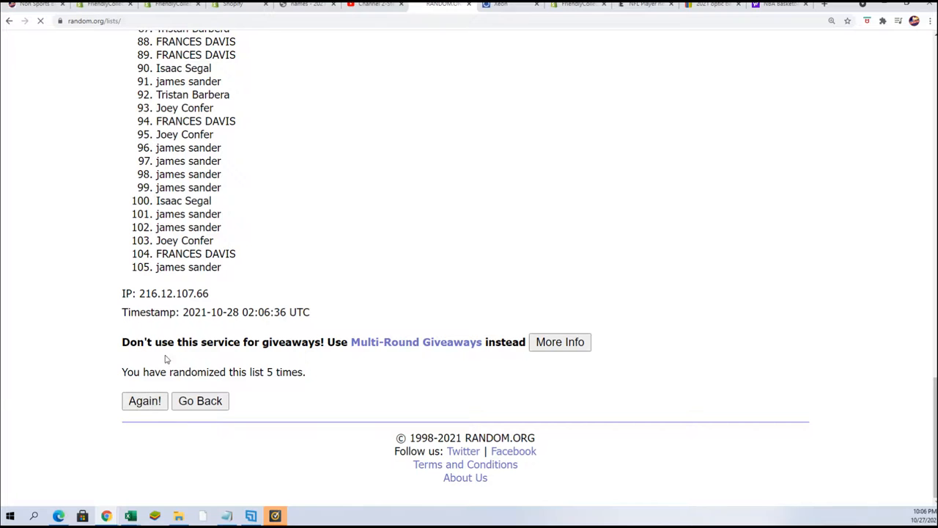
click(144, 401)
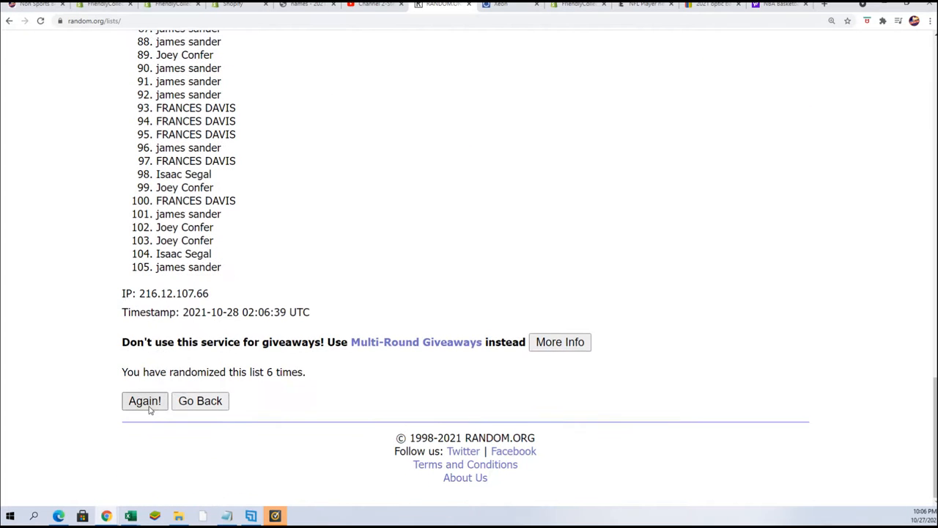
click(143, 402)
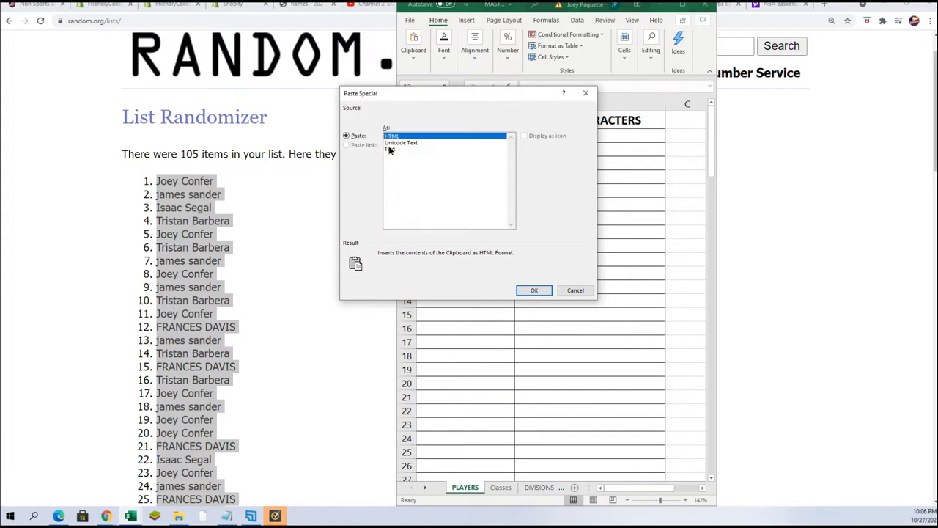
Paste the shuffled owner names into the OWNERS column starting at A2 as text
click(533, 291)
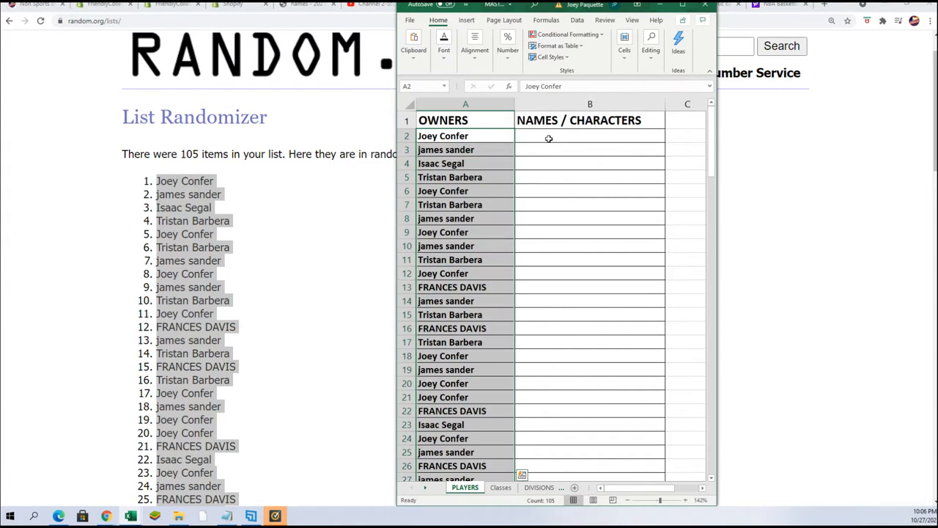
click(327, 58)
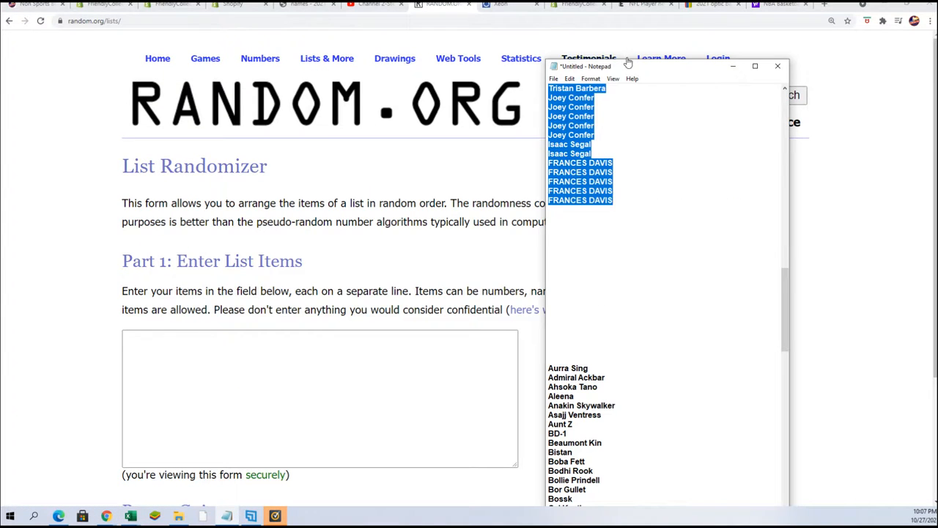
Select the whole character-name list beginning with Aurra Sing in the notes window
click(661, 58)
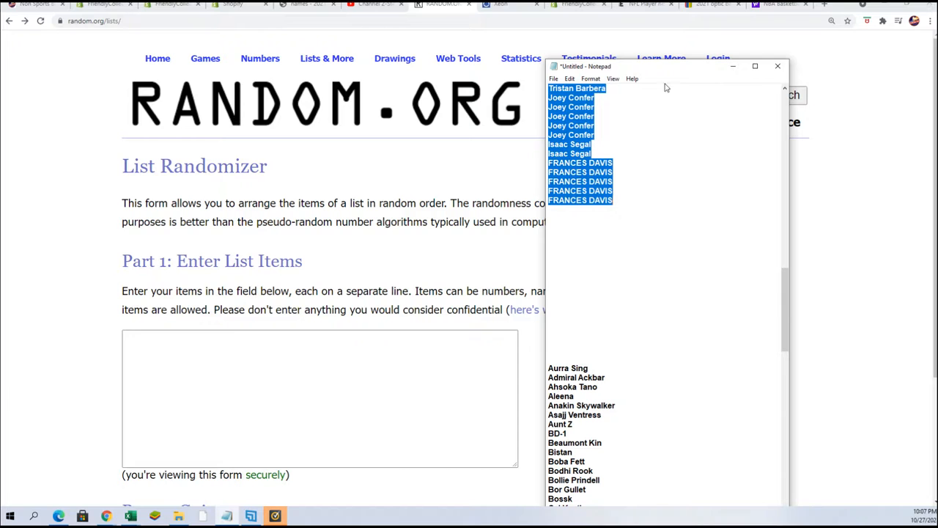
scroll(down, 3)
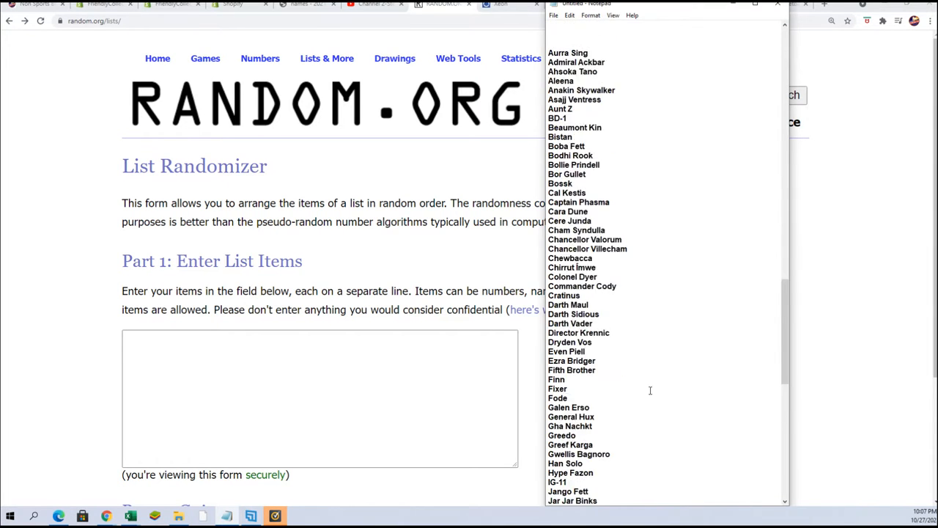
key(ctrl+a)
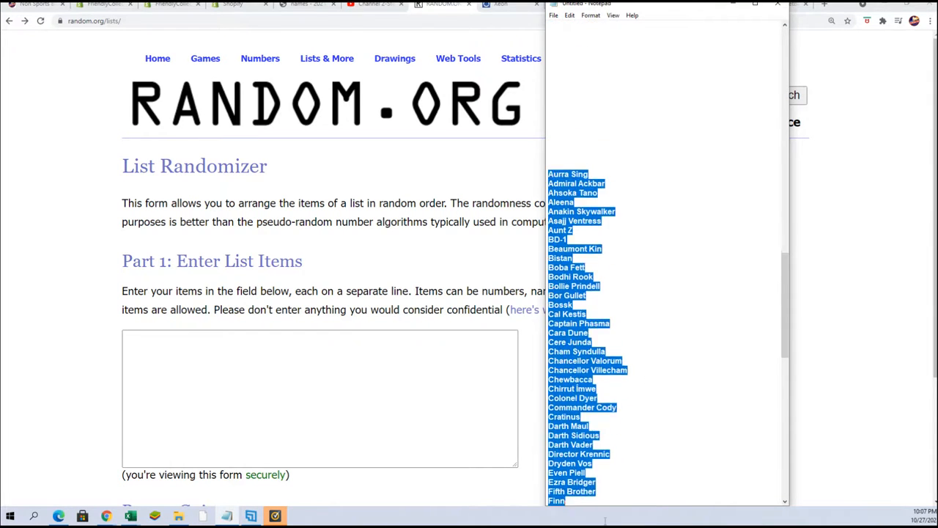
scroll(down, 3)
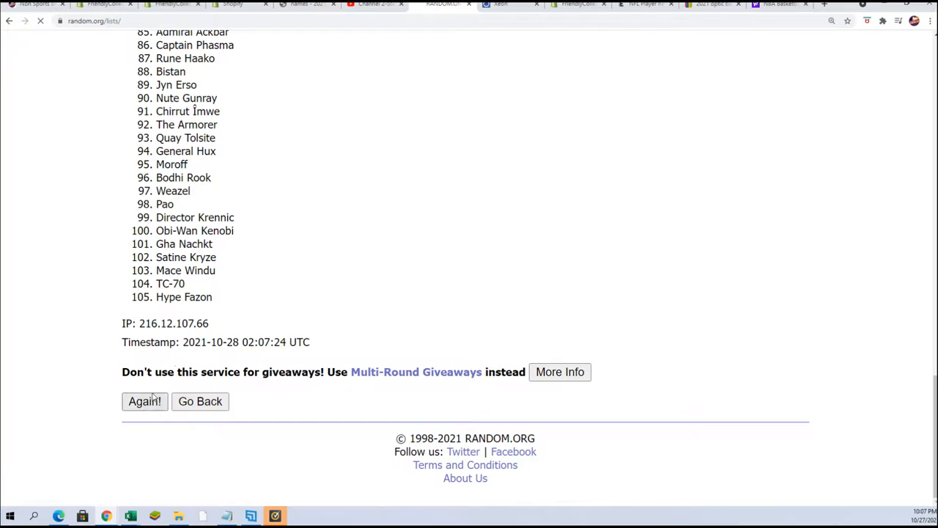
Reshuffle the 105 character names four more times and copy the final random list
click(144, 402)
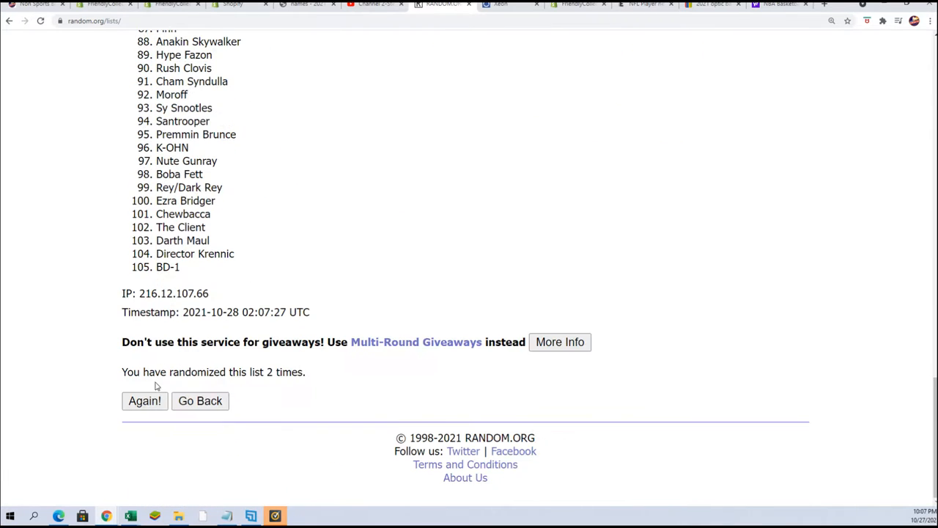
click(143, 402)
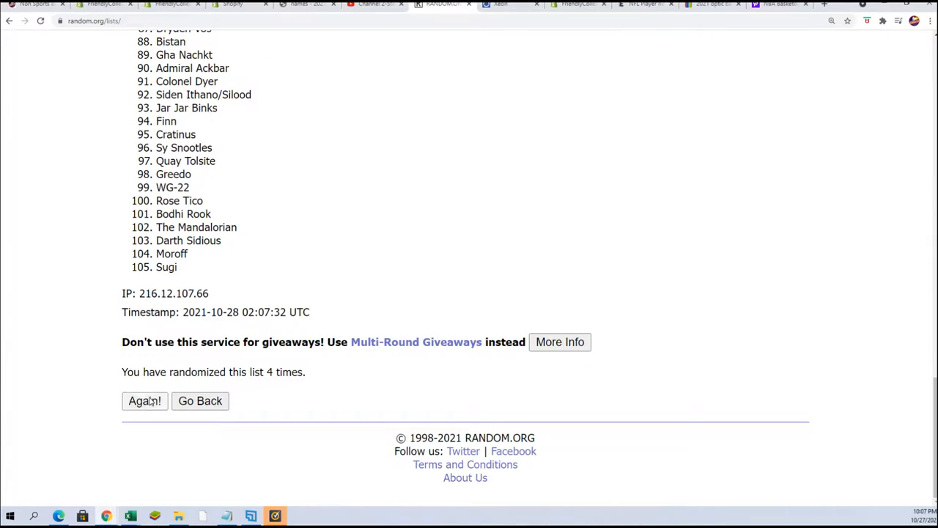
click(144, 402)
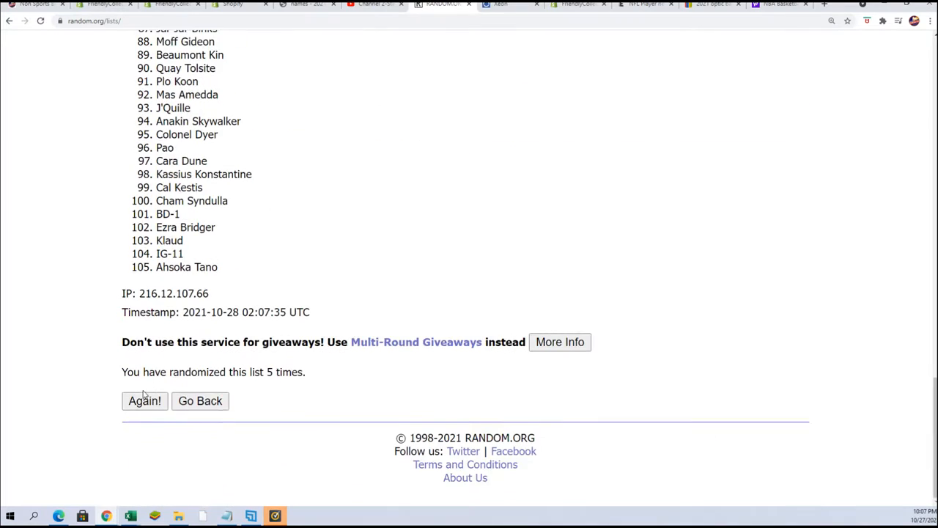
click(143, 402)
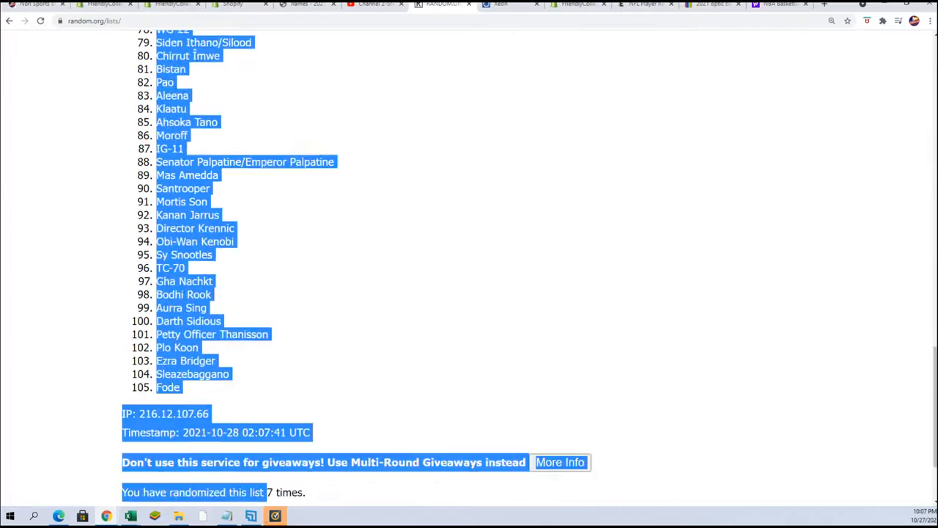
right_click(205, 252)
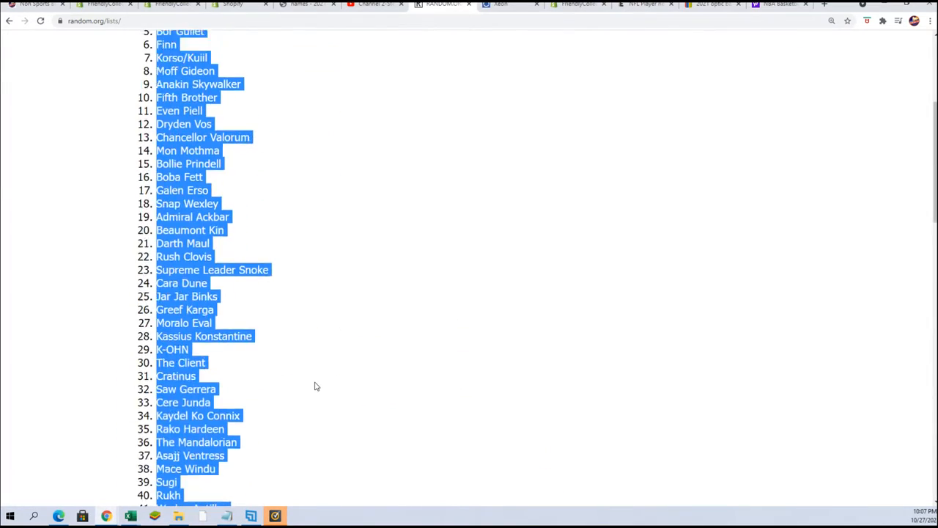
scroll(up, 3)
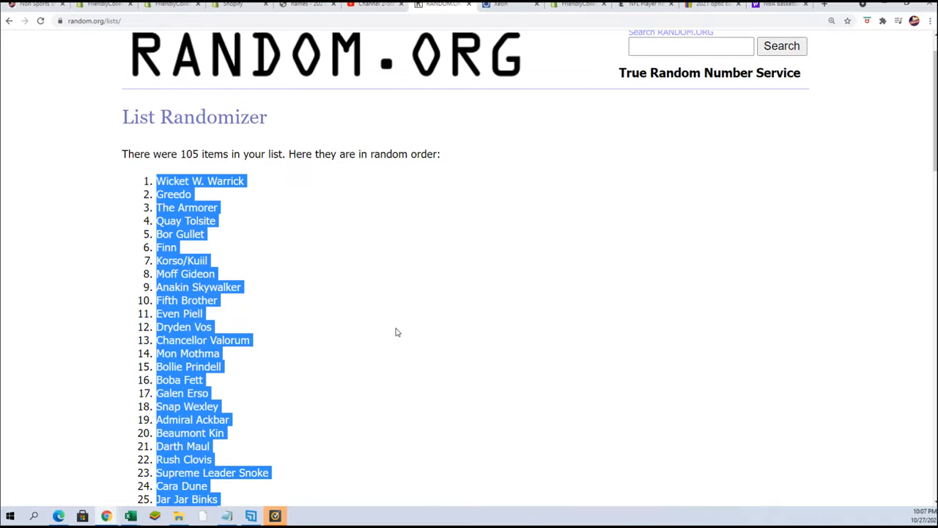
mouse_move(348, 336)
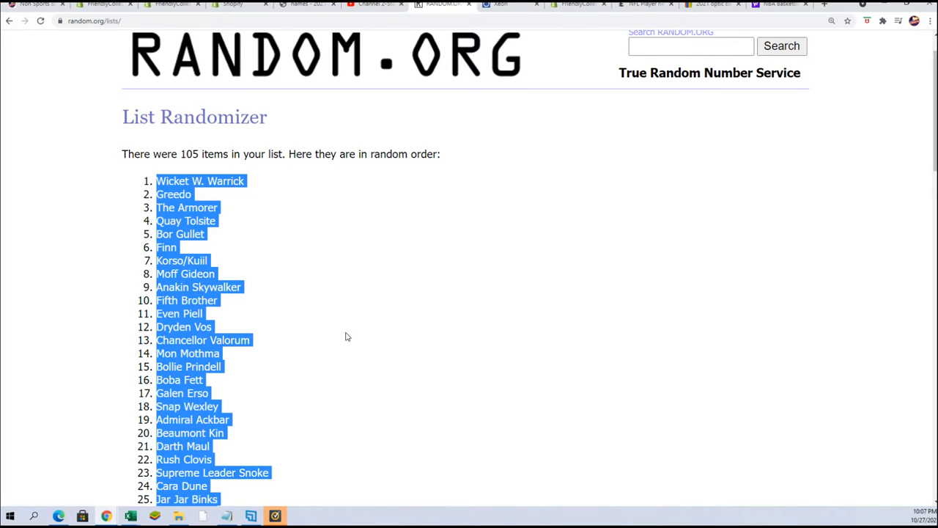
mouse_move(349, 309)
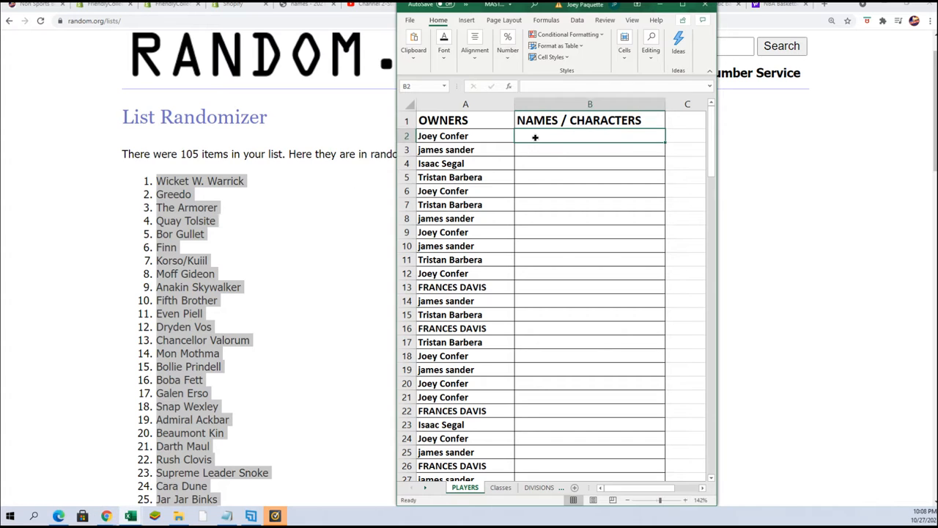
Paste the shuffled character names into B2 as plain text and check down the paired rows
key(ctrl+alt+v)
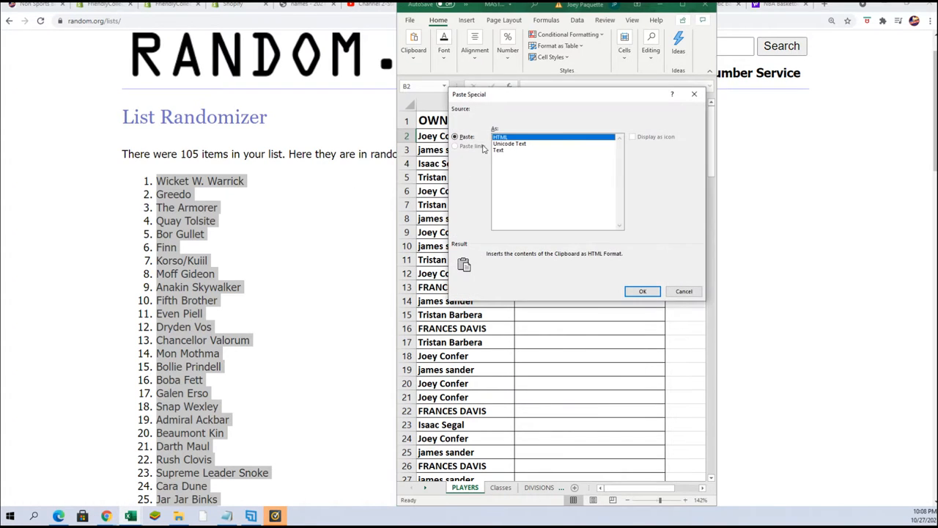
click(500, 150)
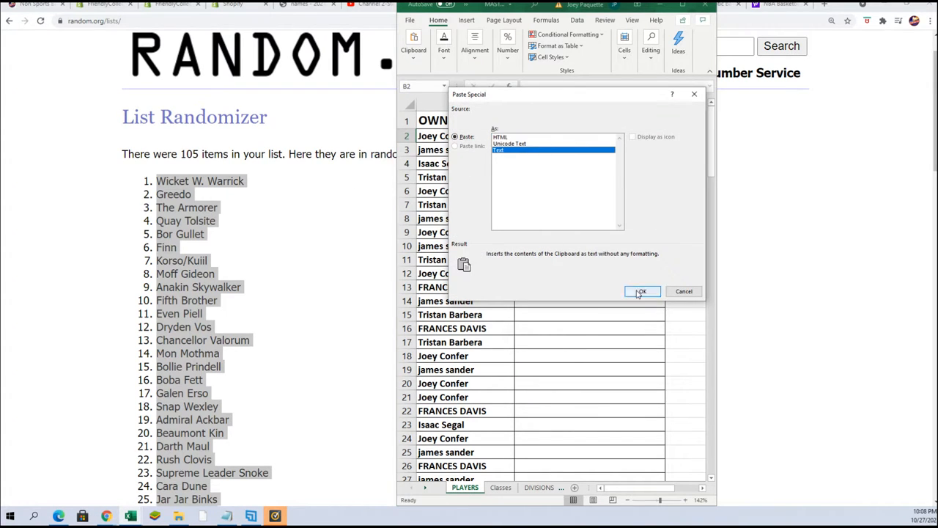
click(643, 290)
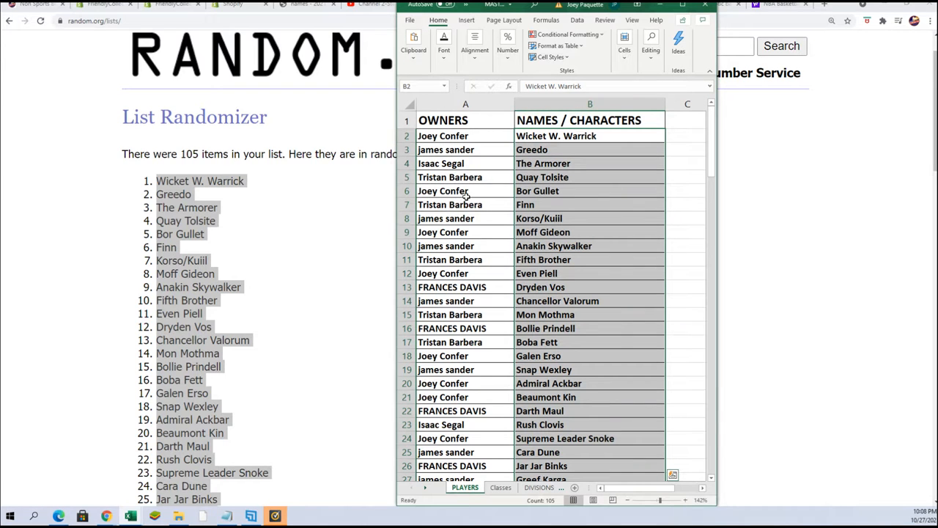
mouse_move(585, 255)
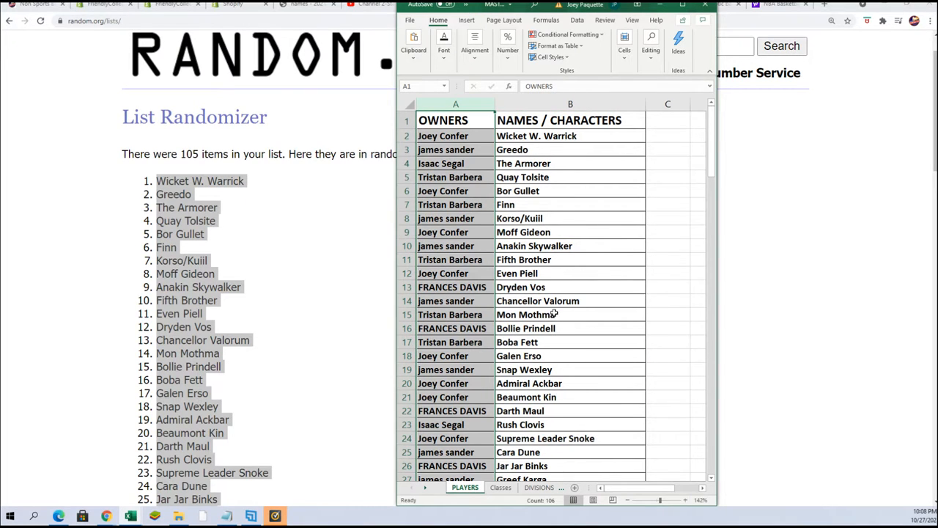
scroll(down, 3)
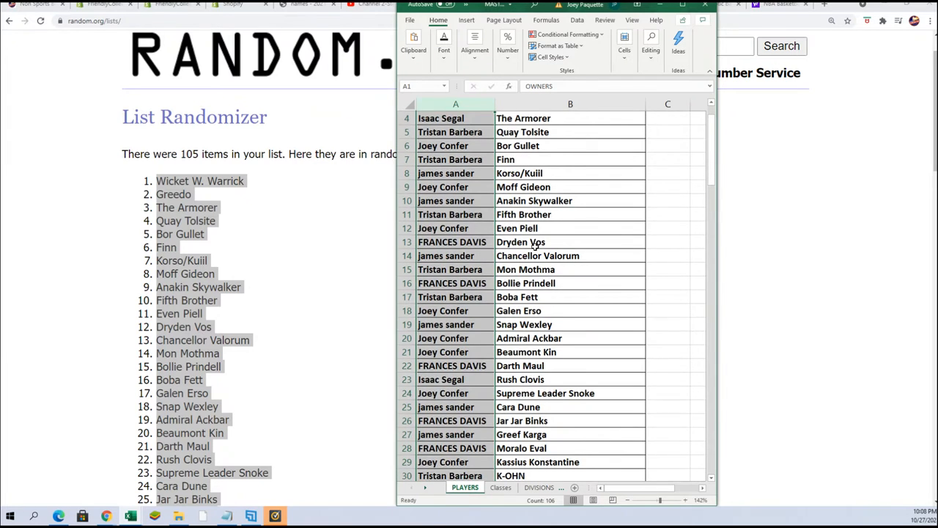
scroll(down, 3)
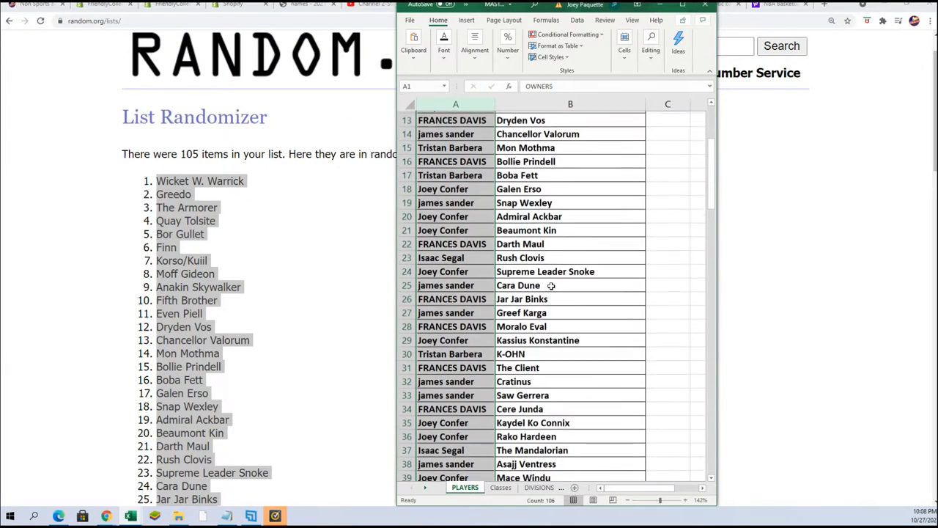
scroll(down, 3)
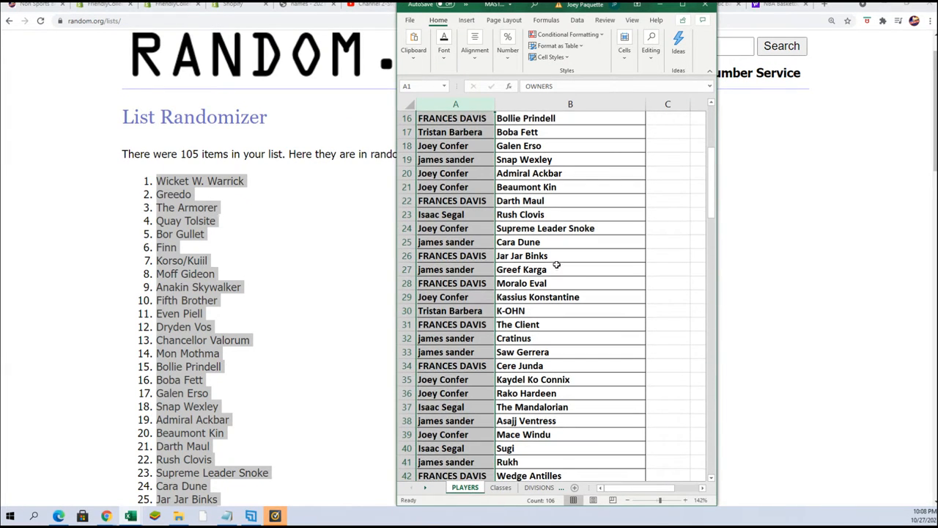
click(571, 255)
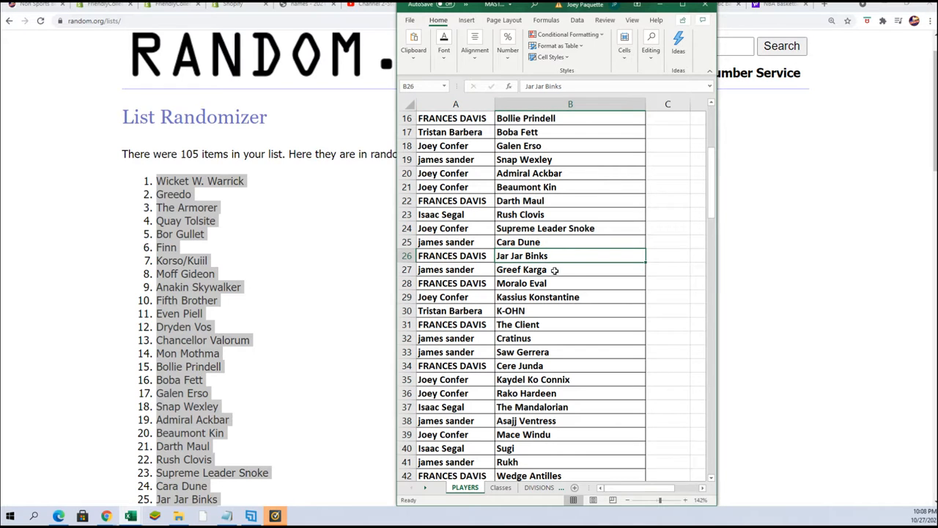
mouse_move(587, 264)
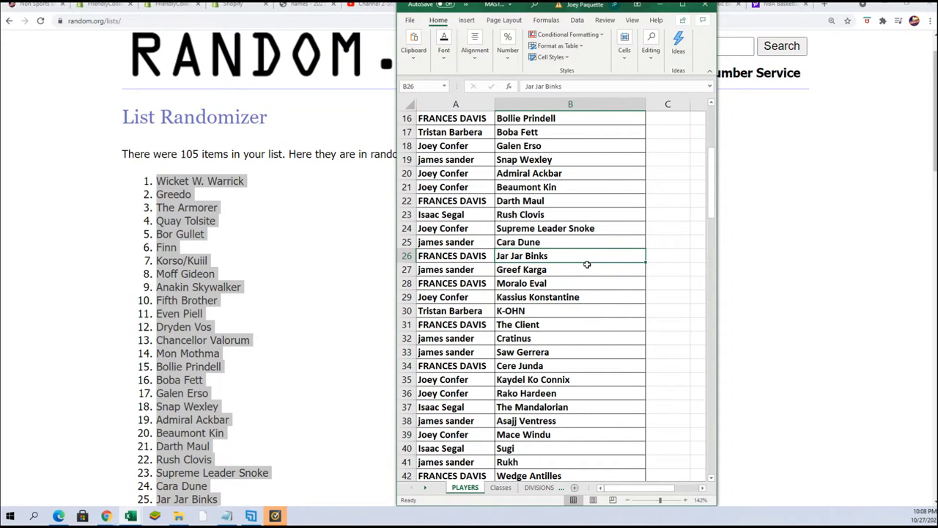
scroll(down, 3)
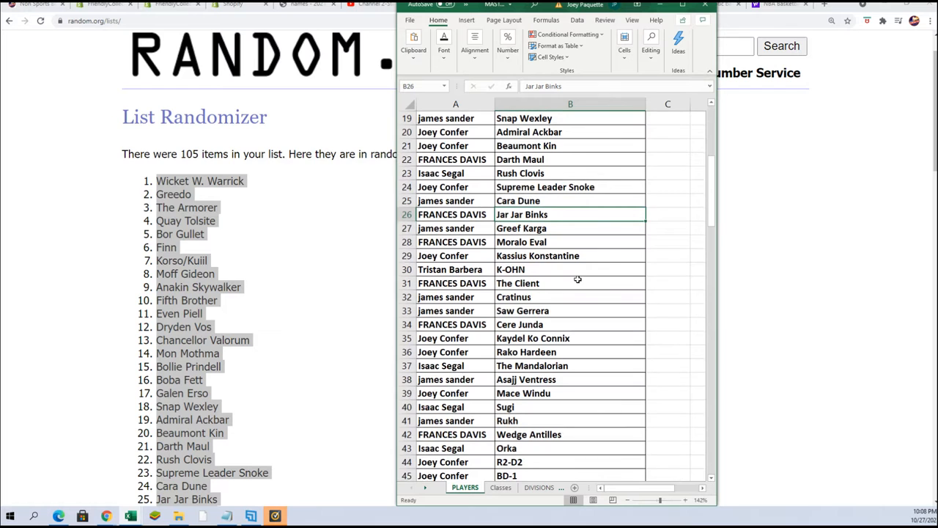
scroll(down, 3)
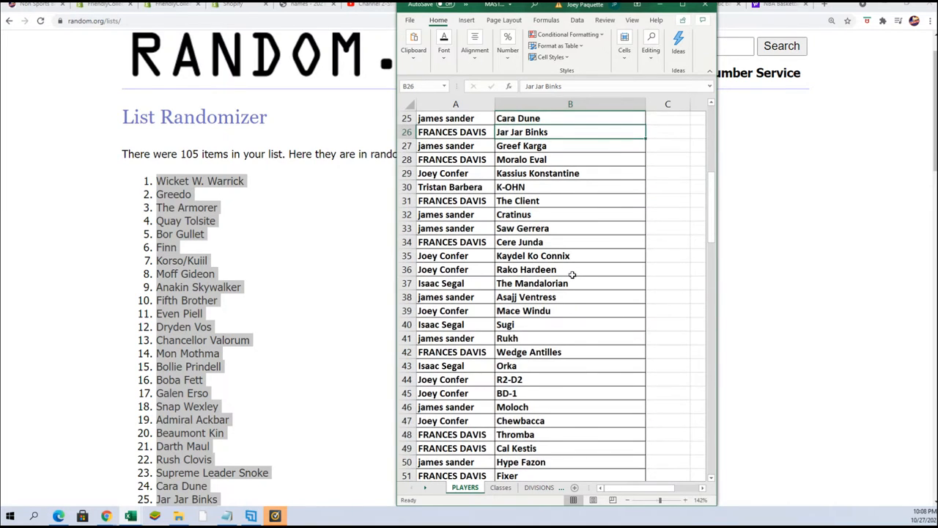
scroll(down, 3)
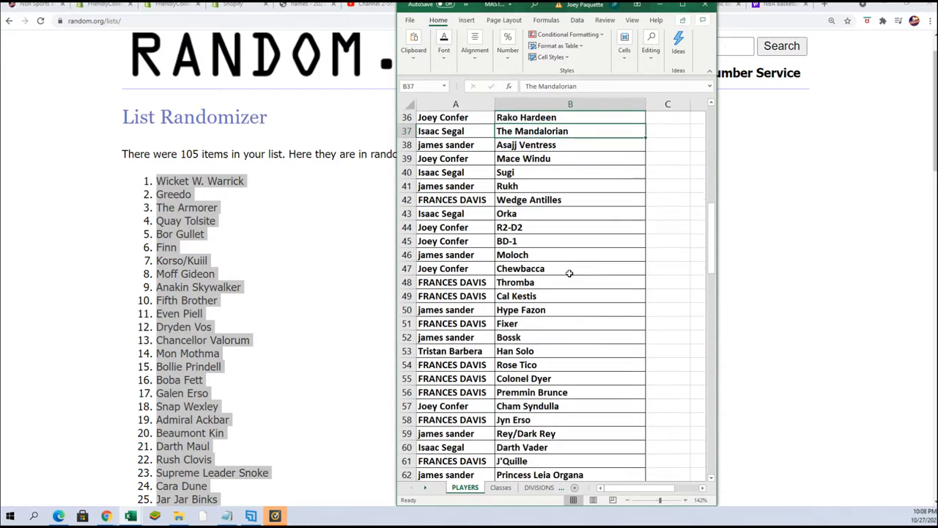
scroll(down, 3)
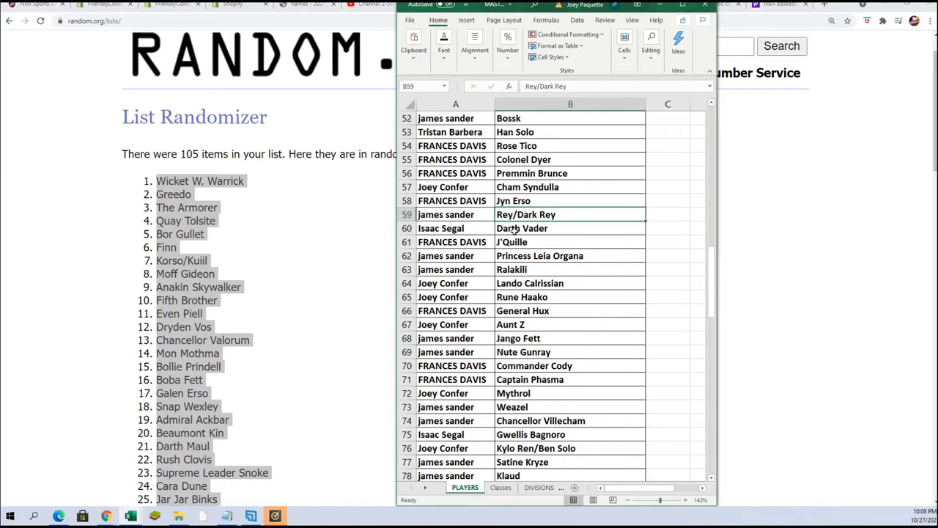
scroll(down, 3)
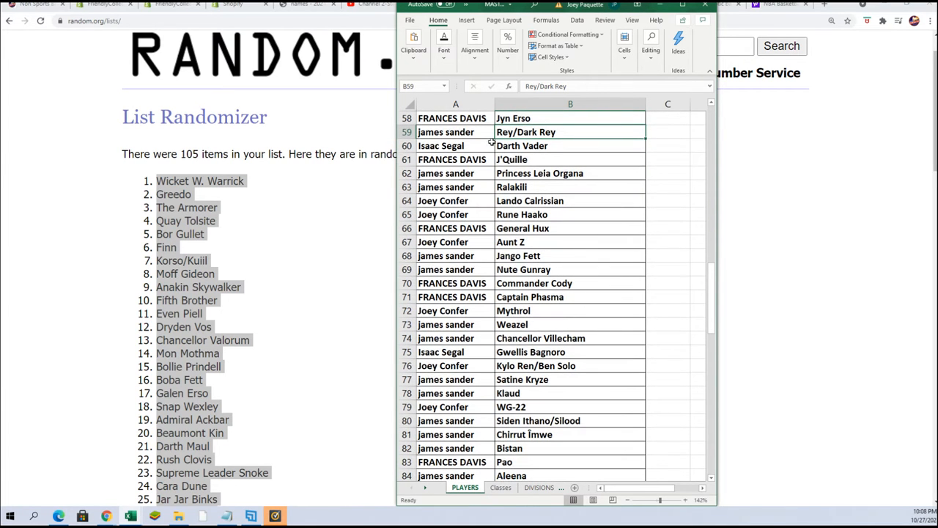
scroll(down, 3)
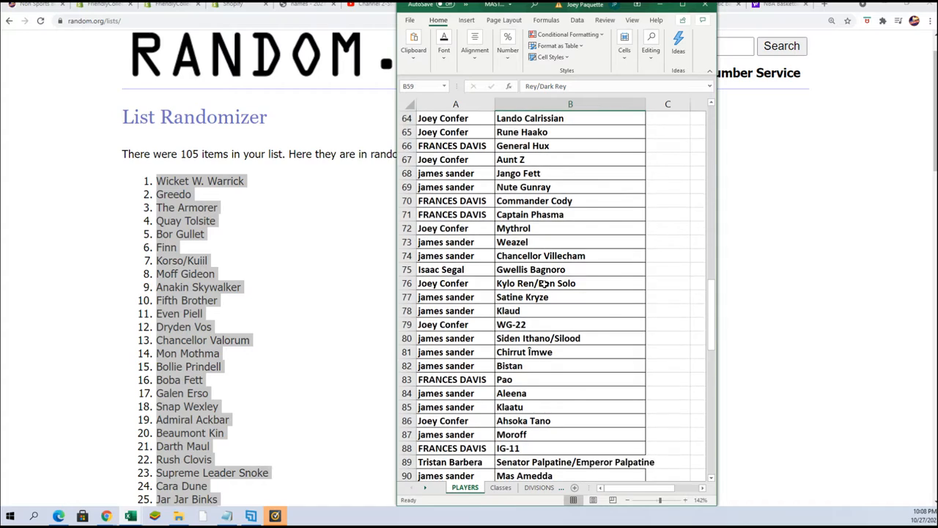
scroll(down, 3)
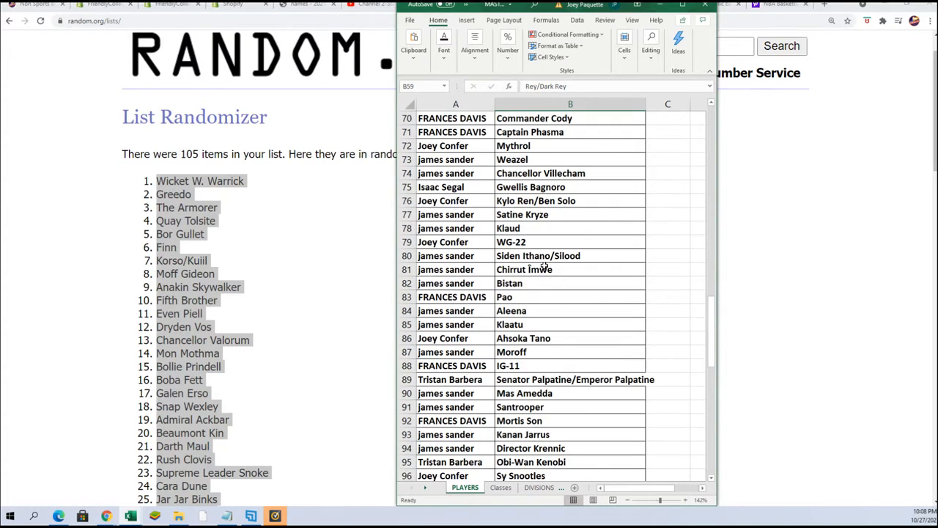
scroll(down, 3)
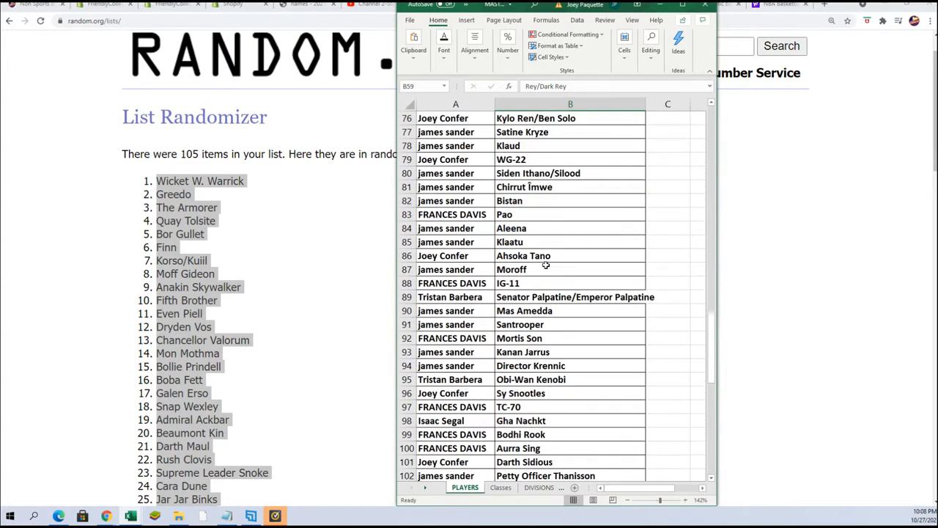
scroll(down, 3)
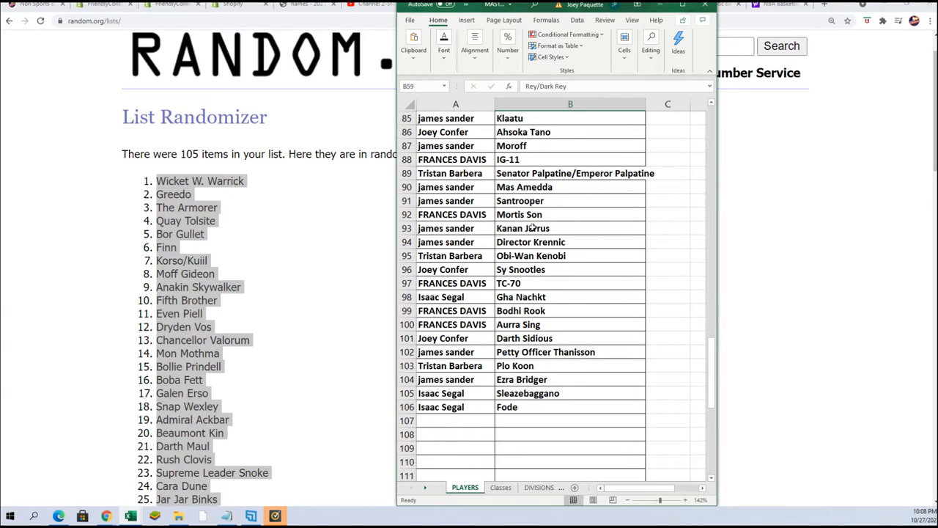
click(571, 255)
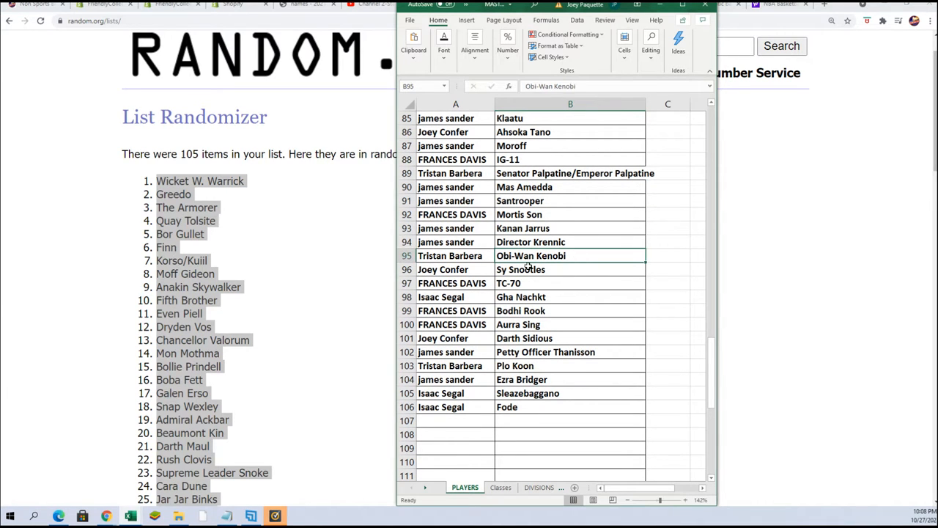
mouse_move(558, 274)
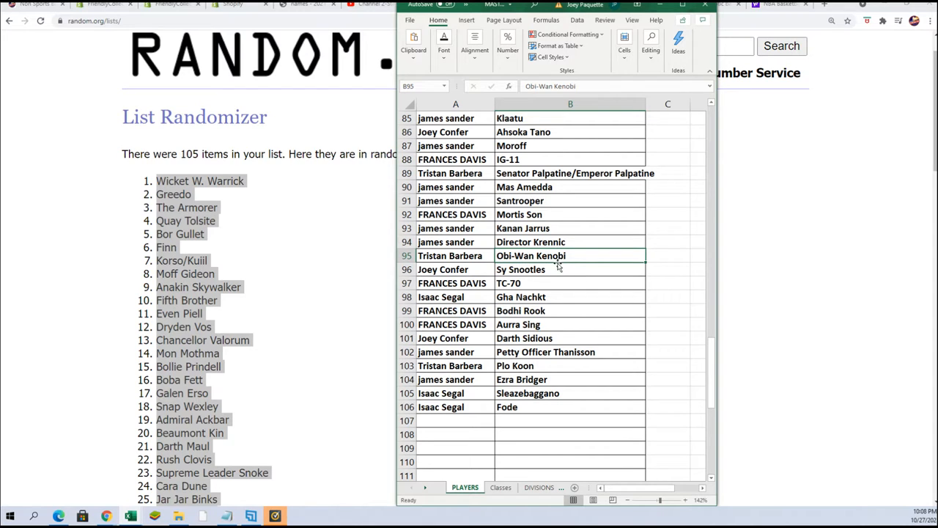
mouse_move(566, 290)
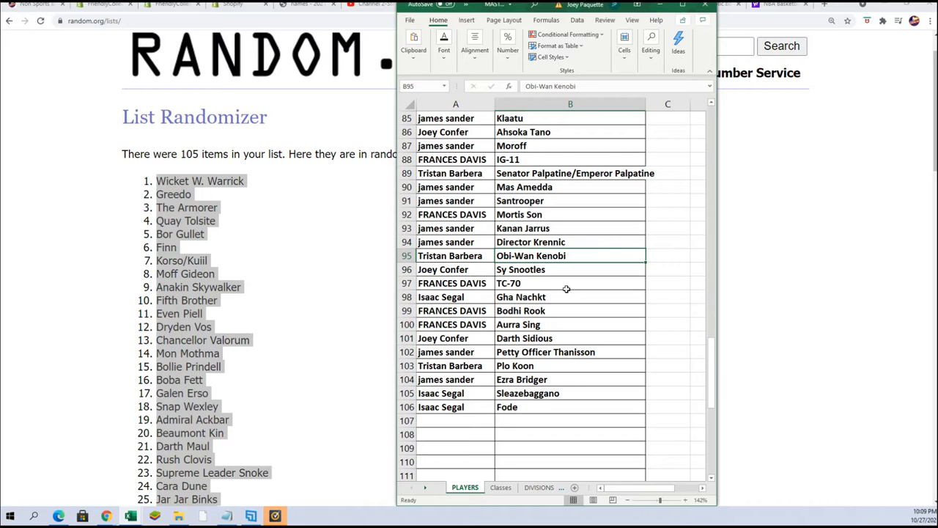
mouse_move(566, 372)
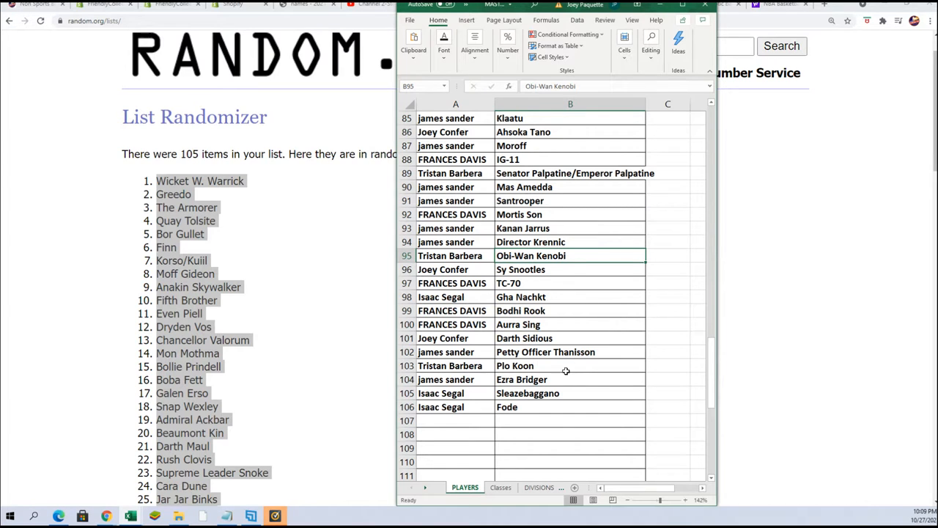
scroll(up, 3)
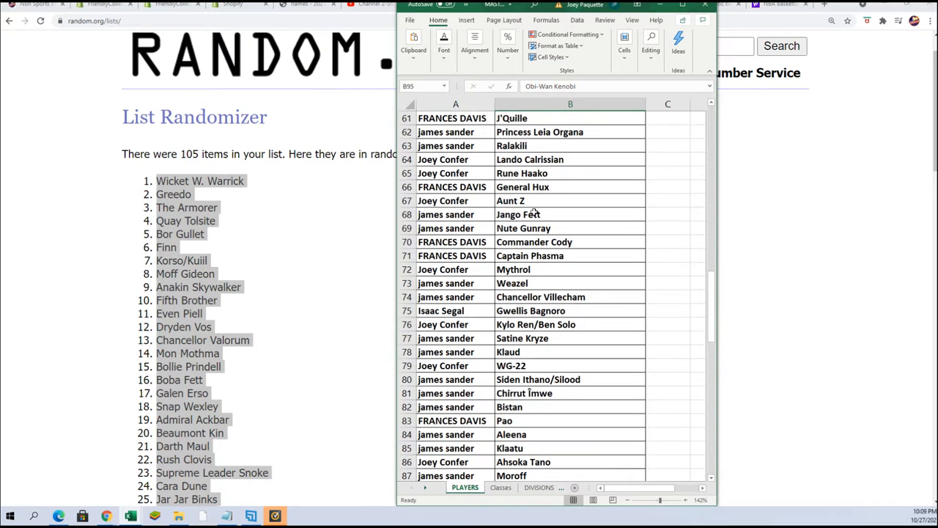
scroll(up, 3)
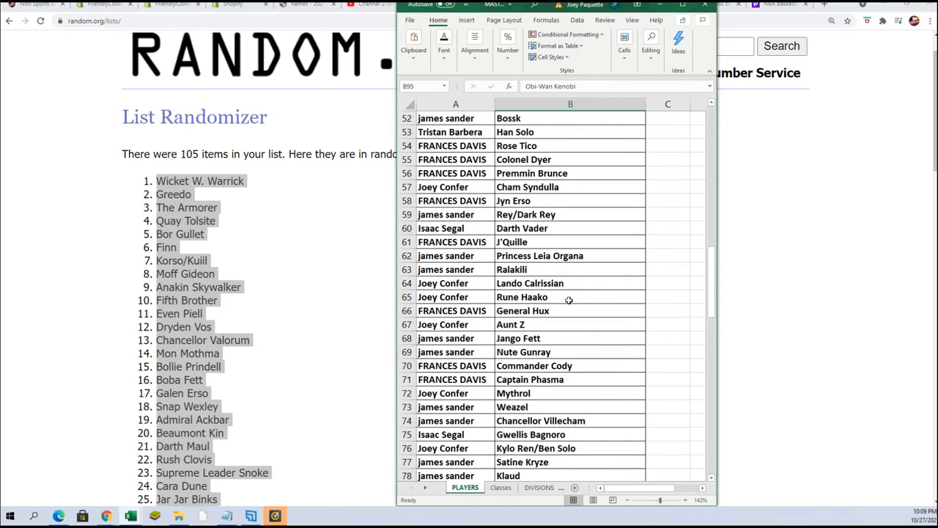
scroll(up, 3)
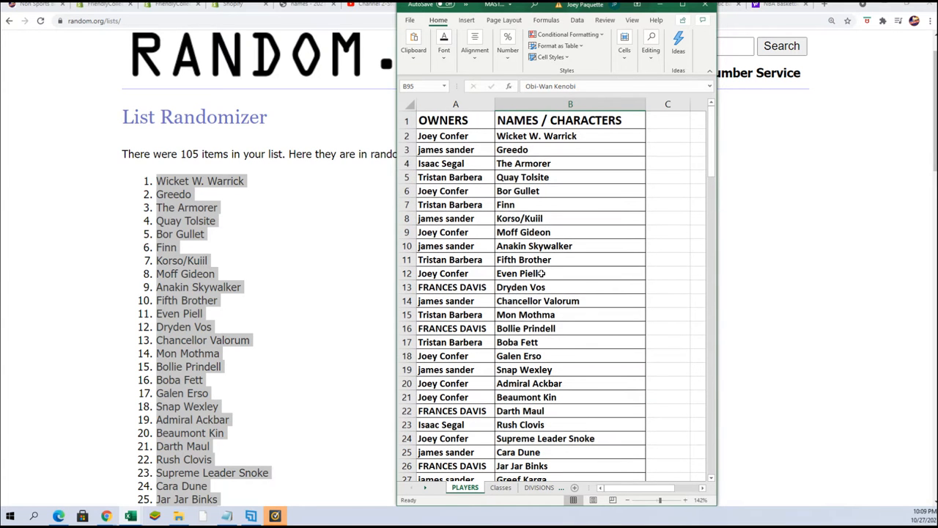
mouse_move(229, 313)
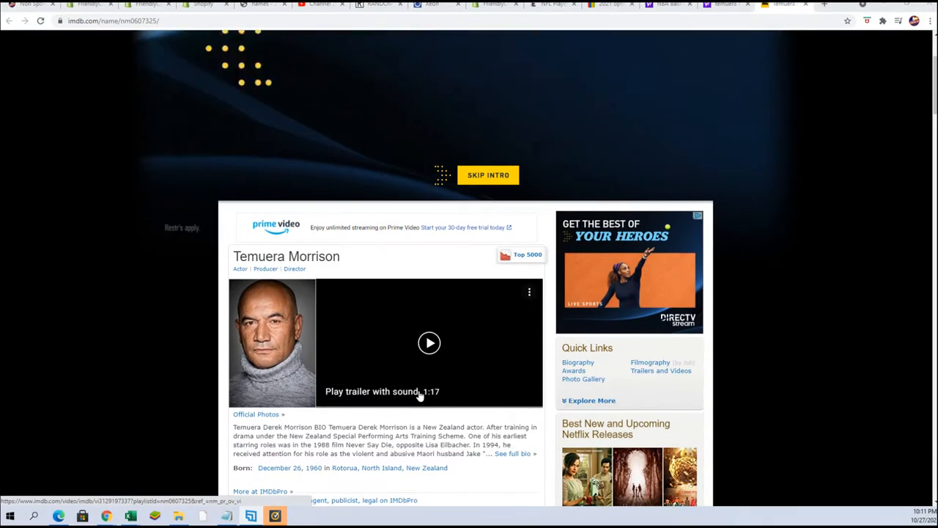
scroll(down, 3)
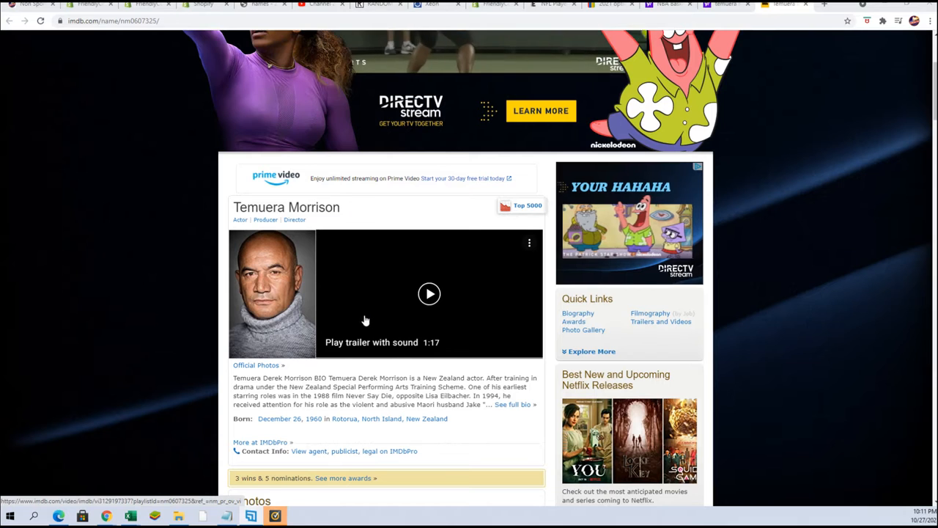
scroll(down, 3)
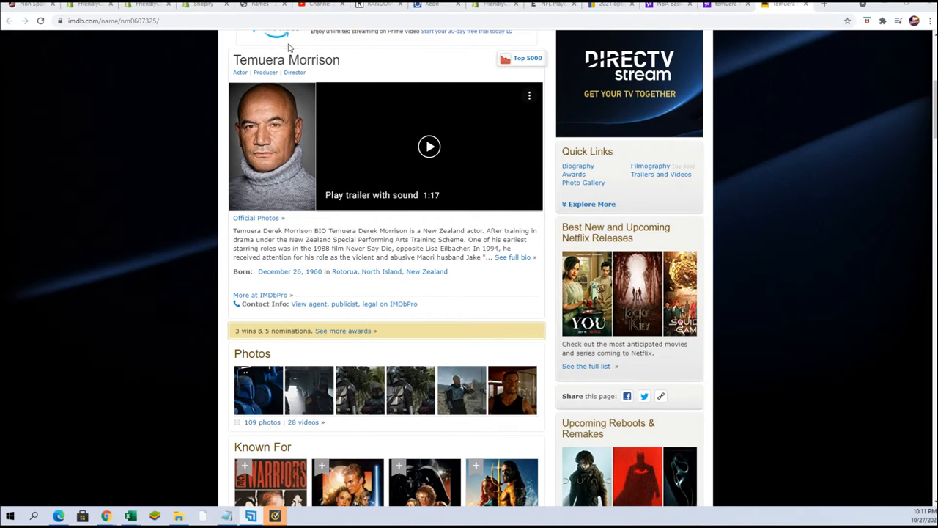
mouse_move(502, 261)
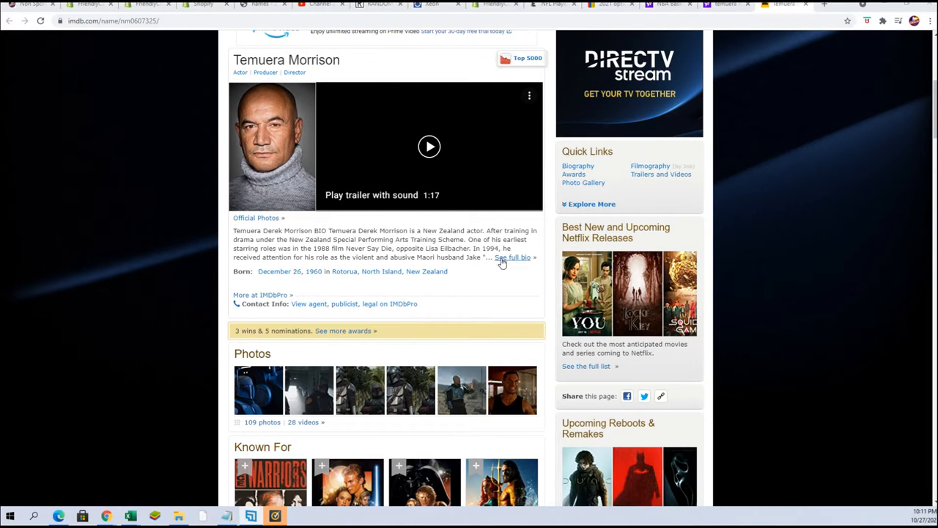
mouse_move(348, 240)
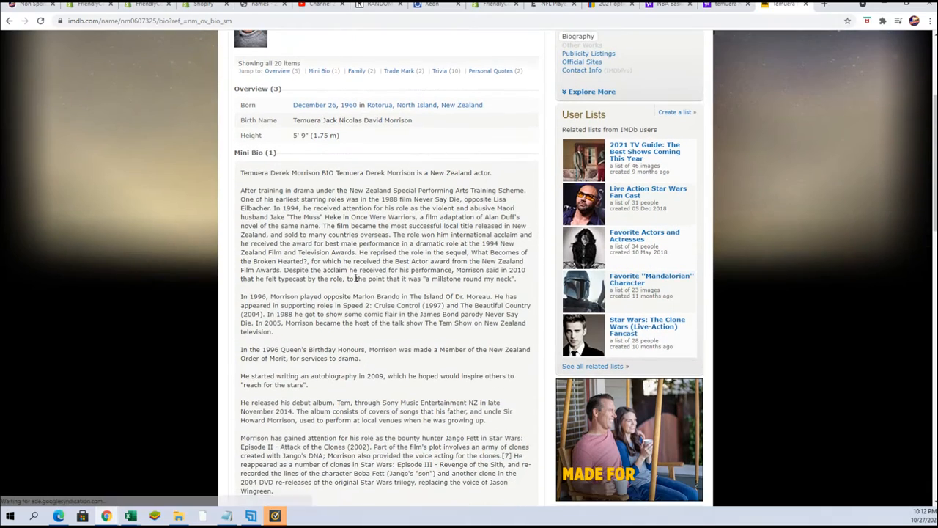
scroll(down, 3)
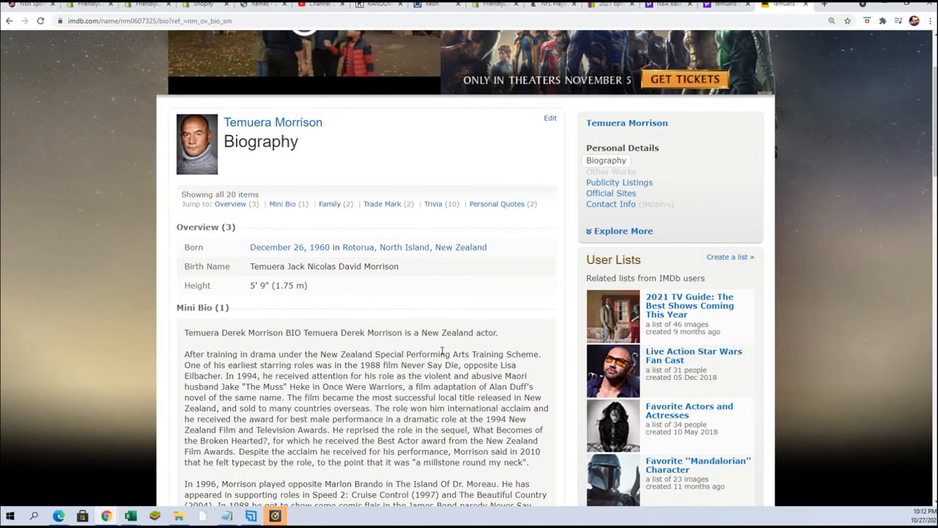
mouse_move(272, 127)
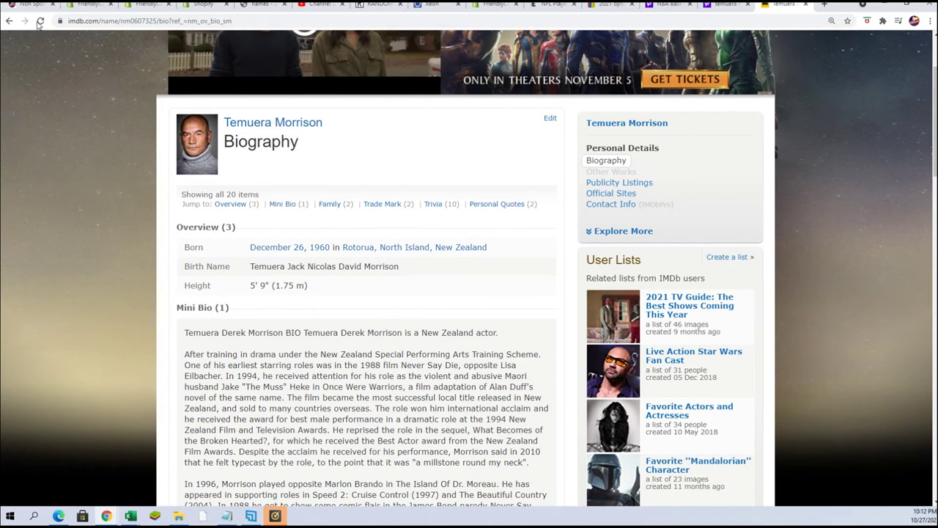
click(42, 21)
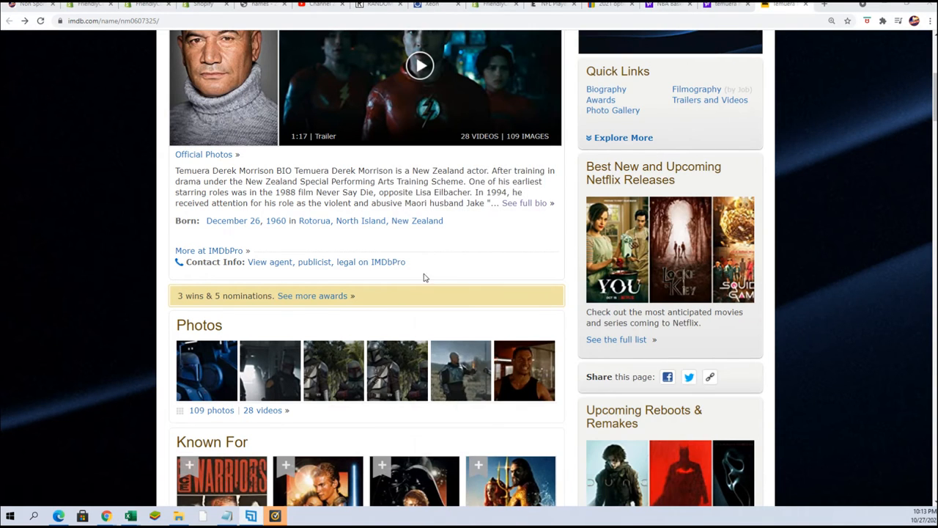
scroll(up, 3)
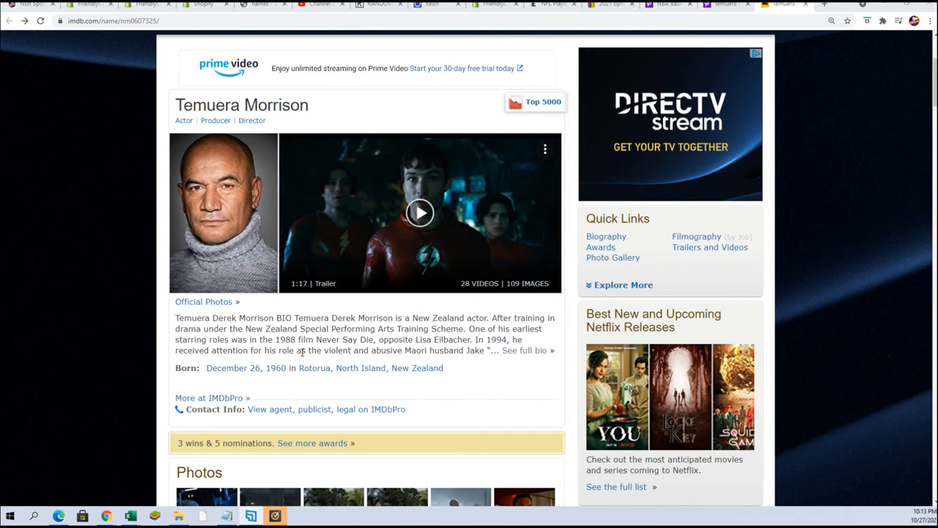
scroll(up, 3)
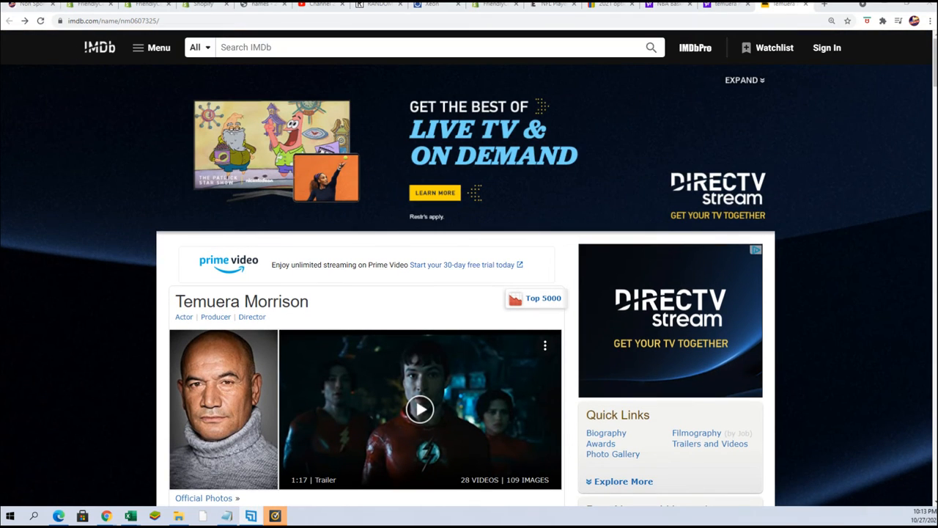